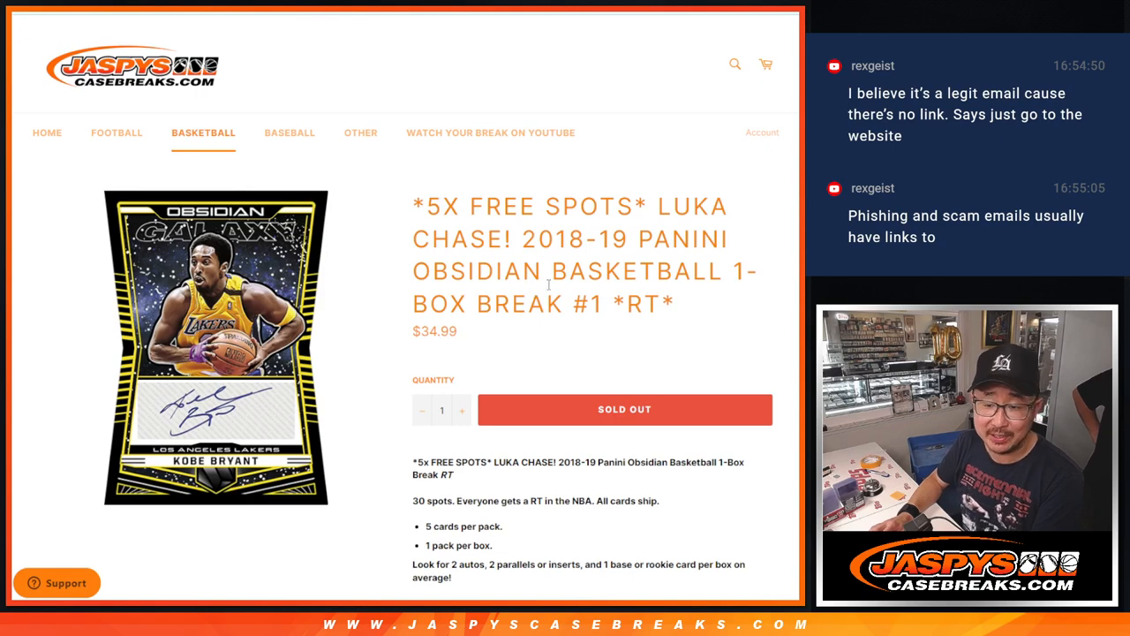
# - Leave the Luka chase break product page for the RANDOM.ORG dice roller tab
pyautogui.doubleClick(587, 303)
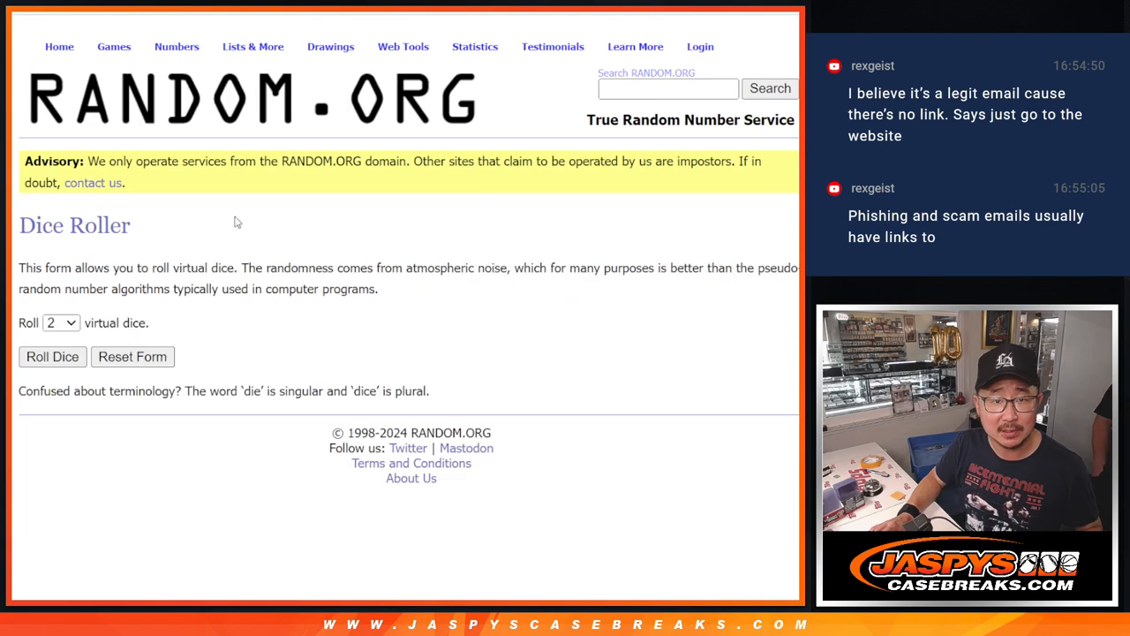
# - Shuffle the 25-name participant list in the List Randomizer three times for a fresh order
pyautogui.click(53, 357)
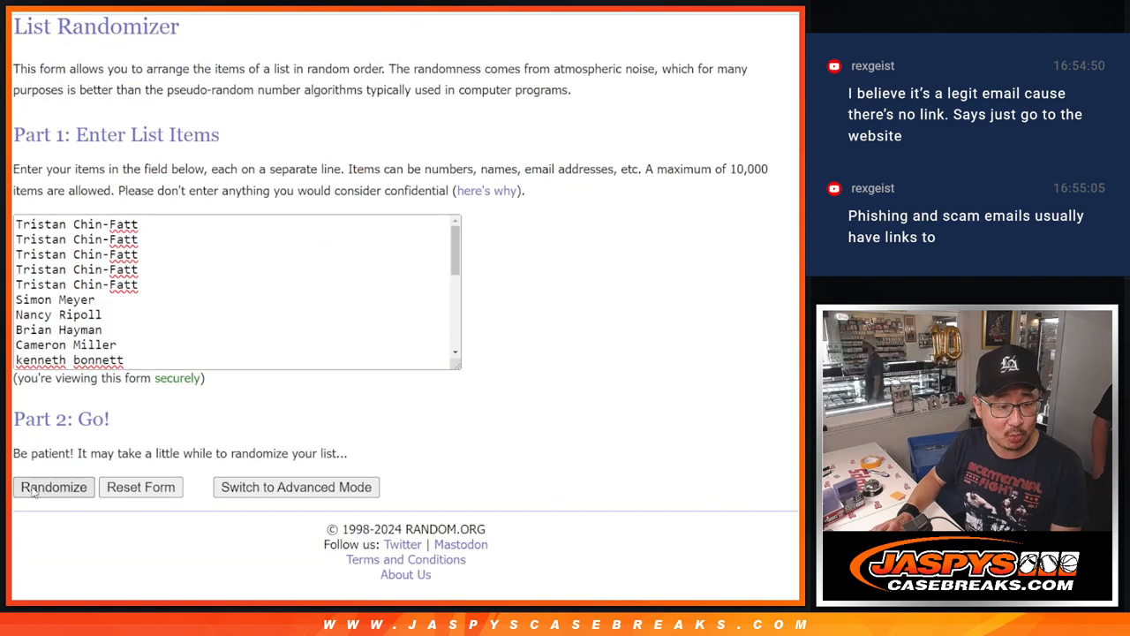
pyautogui.click(53, 487)
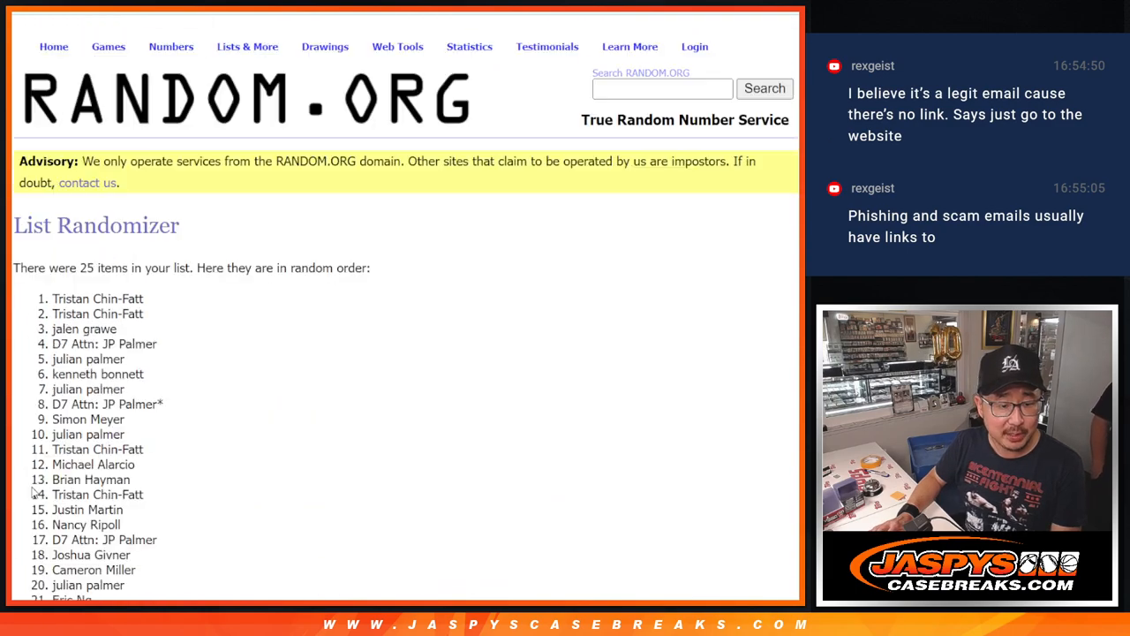
pyautogui.click(39, 488)
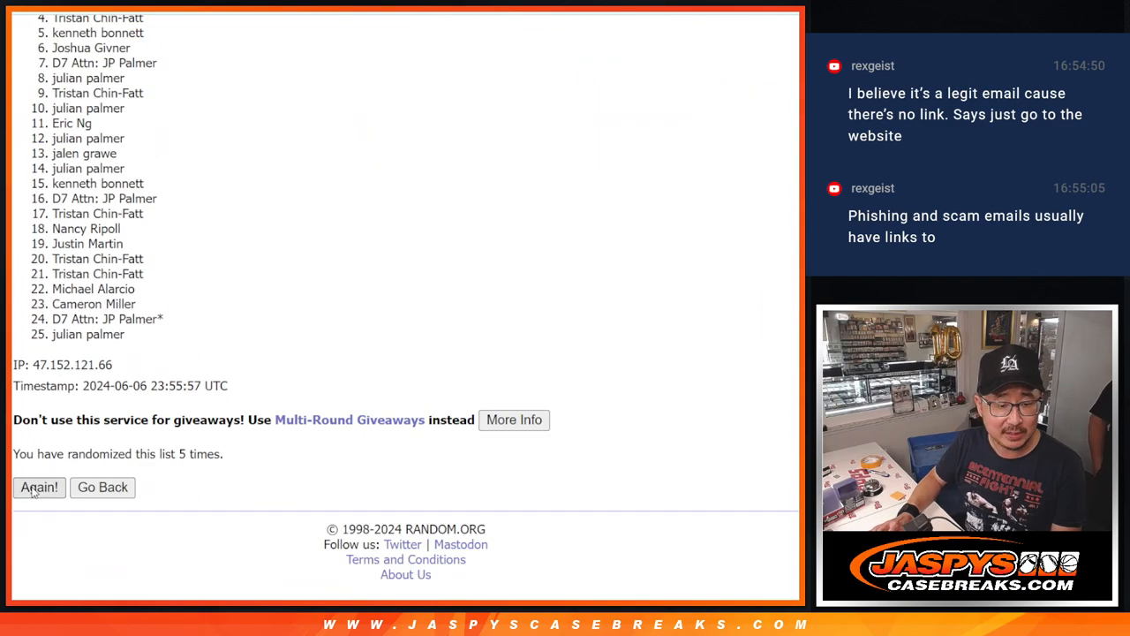
pyautogui.click(39, 487)
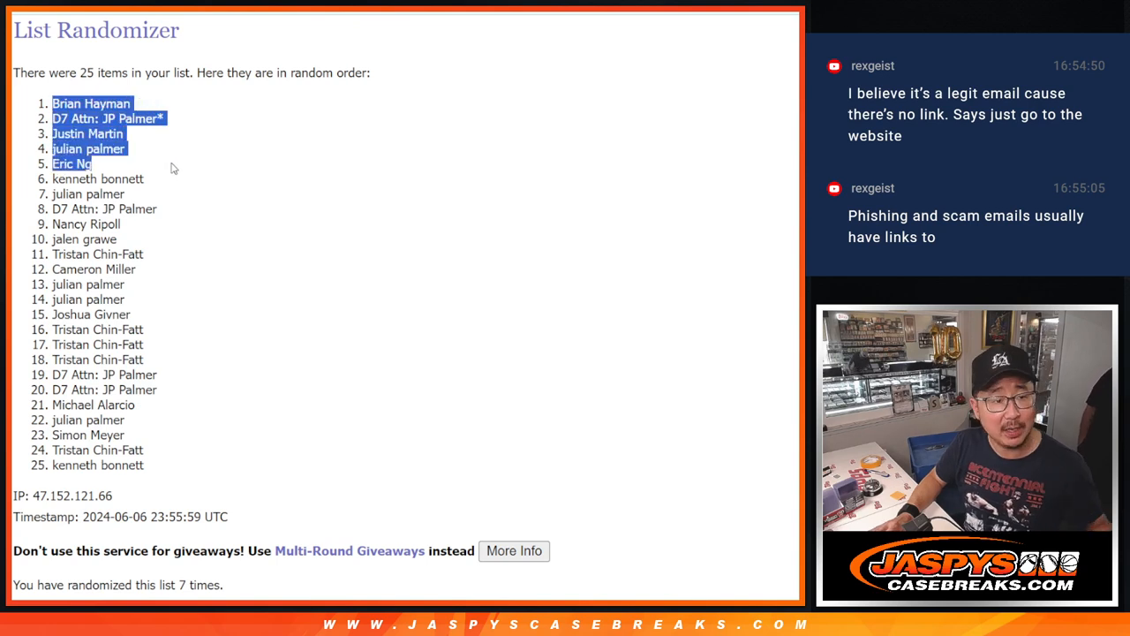
pyautogui.moveTo(392, 94)
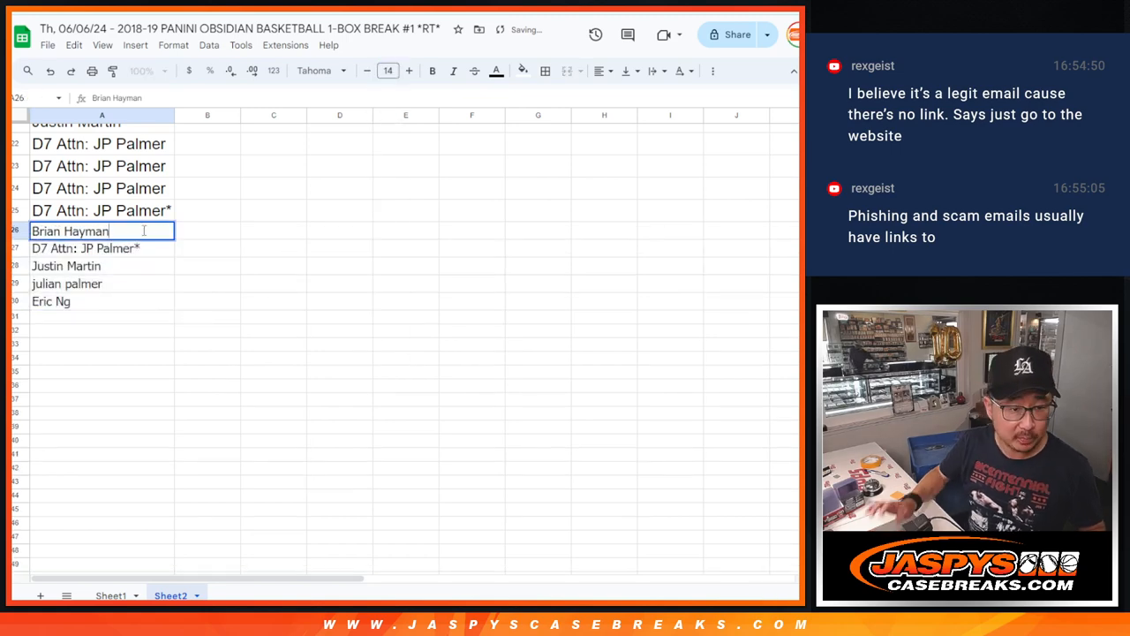
# - Edit the pasted top-five names on Sheet2 to complete the participant list
pyautogui.write('*')
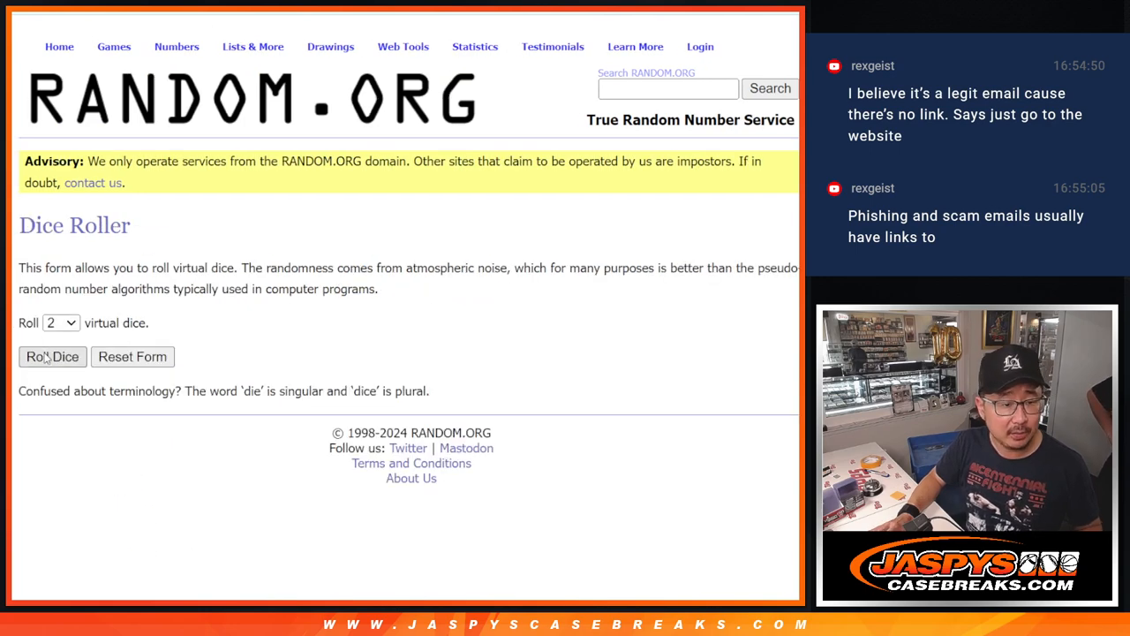
# - Shuffle the 30-name participant list twice, then reshuffle the 30 NBA team list
pyautogui.click(53, 357)
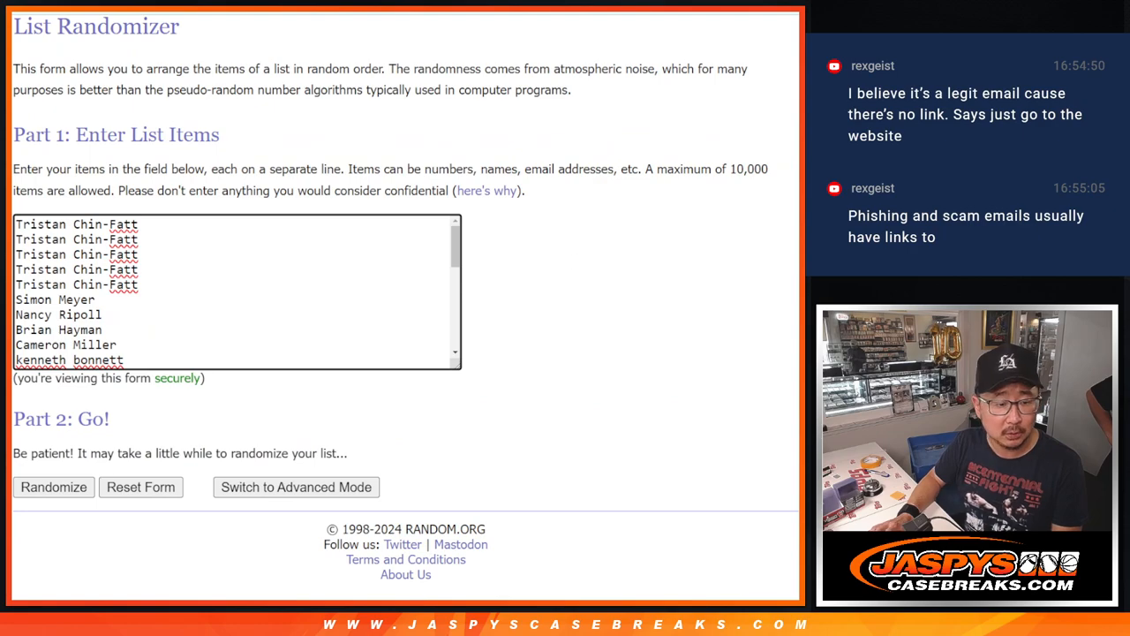
pyautogui.click(53, 488)
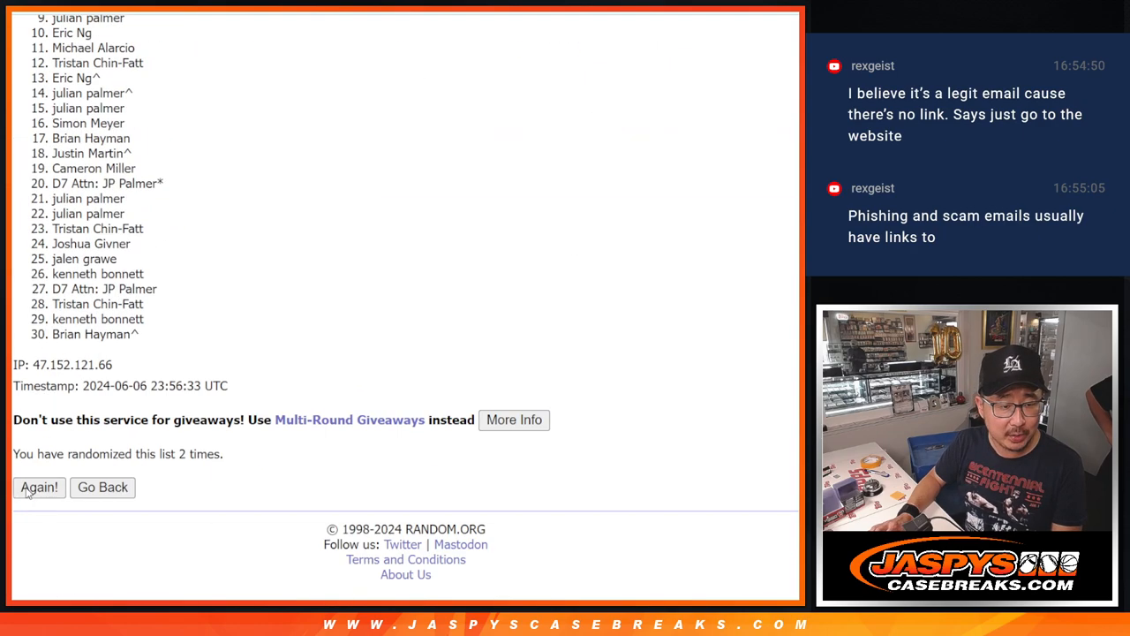
pyautogui.click(39, 487)
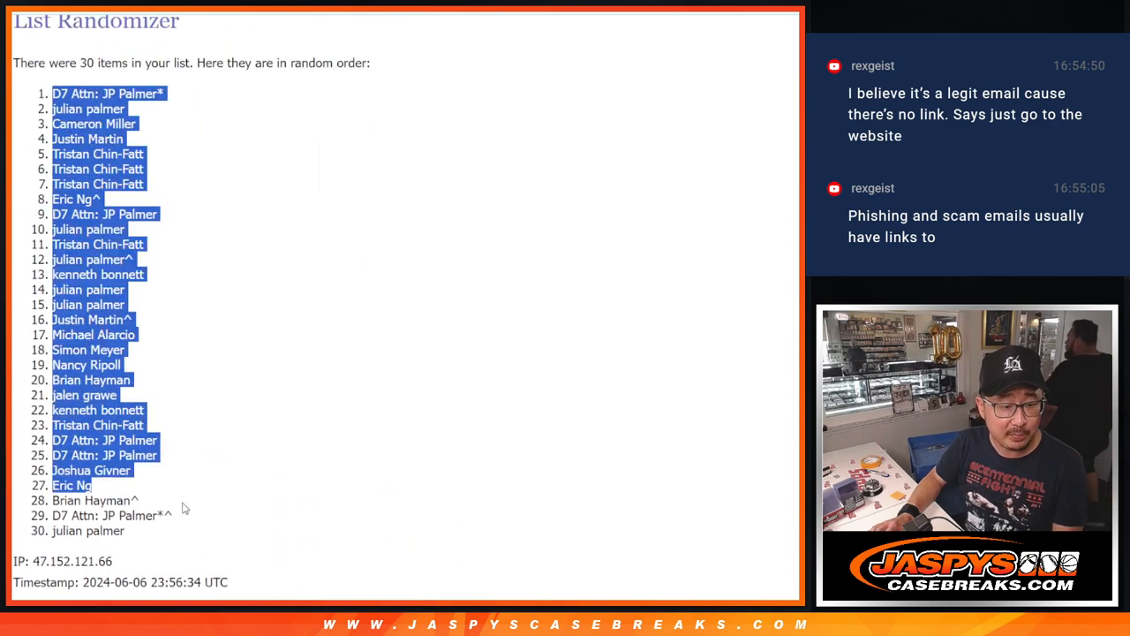
pyautogui.scroll(-3)
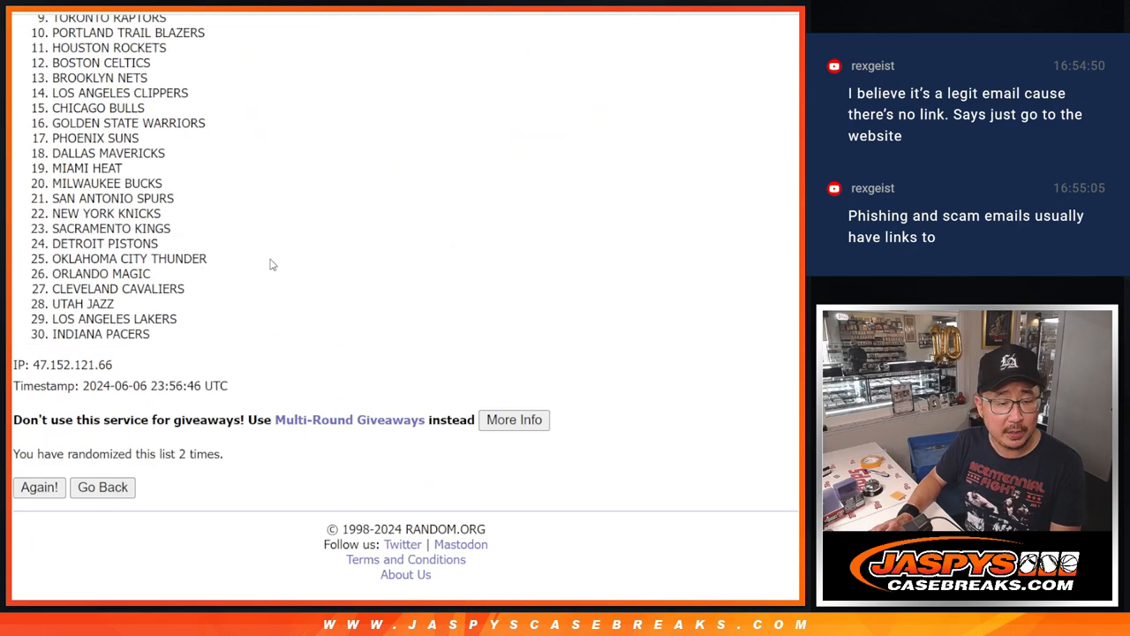
pyautogui.click(39, 487)
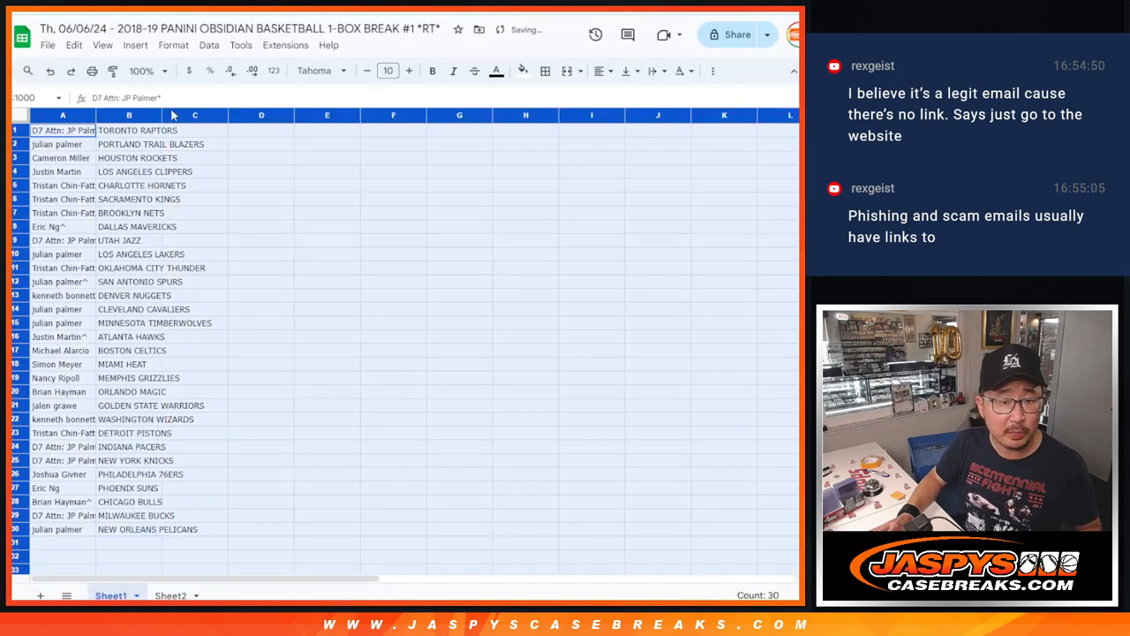
# - Enlarge the Sheet1 view to 150 percent zoom
pyautogui.click(389, 70)
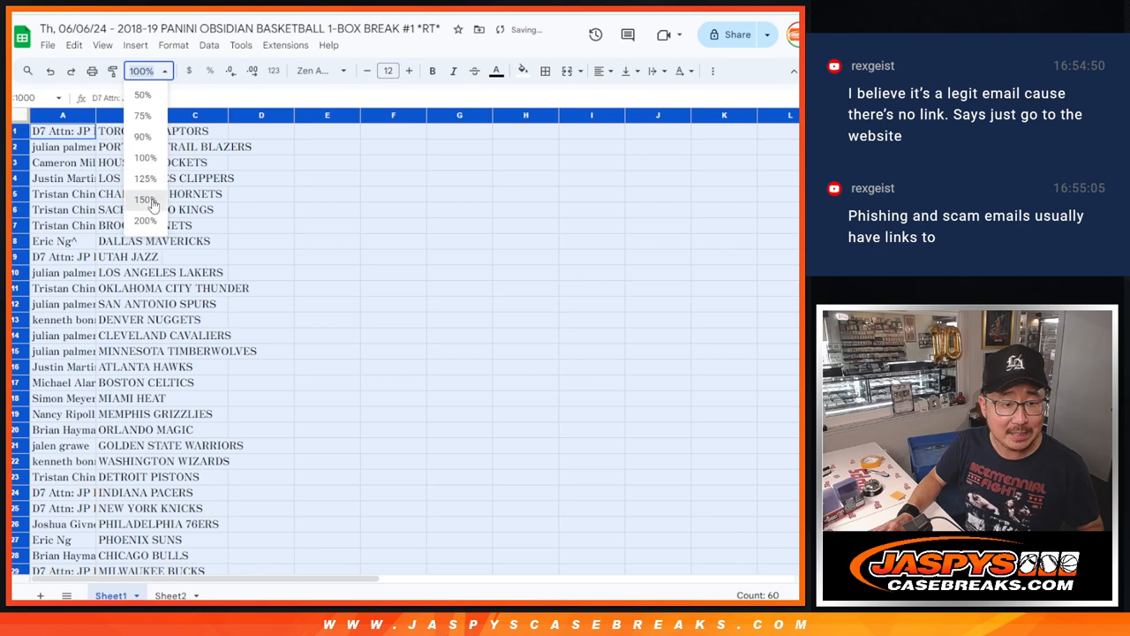
pyautogui.click(145, 200)
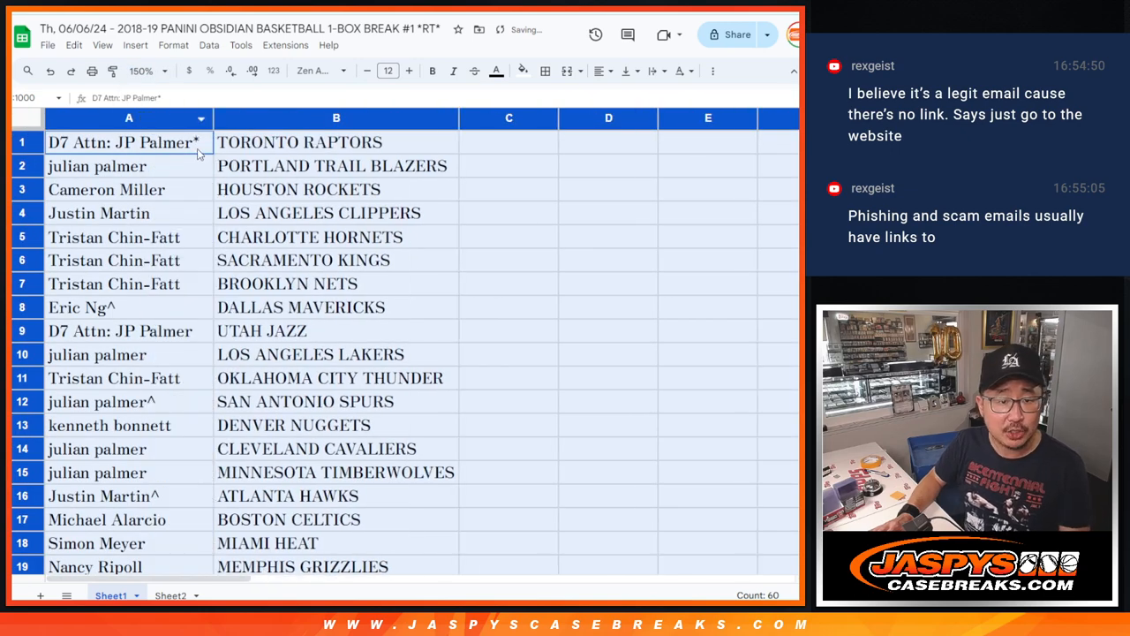
# - Review pairings row by row, from Charlotte Hornets in row 5 to New Orleans Pelicans in row 30
pyautogui.click(129, 188)
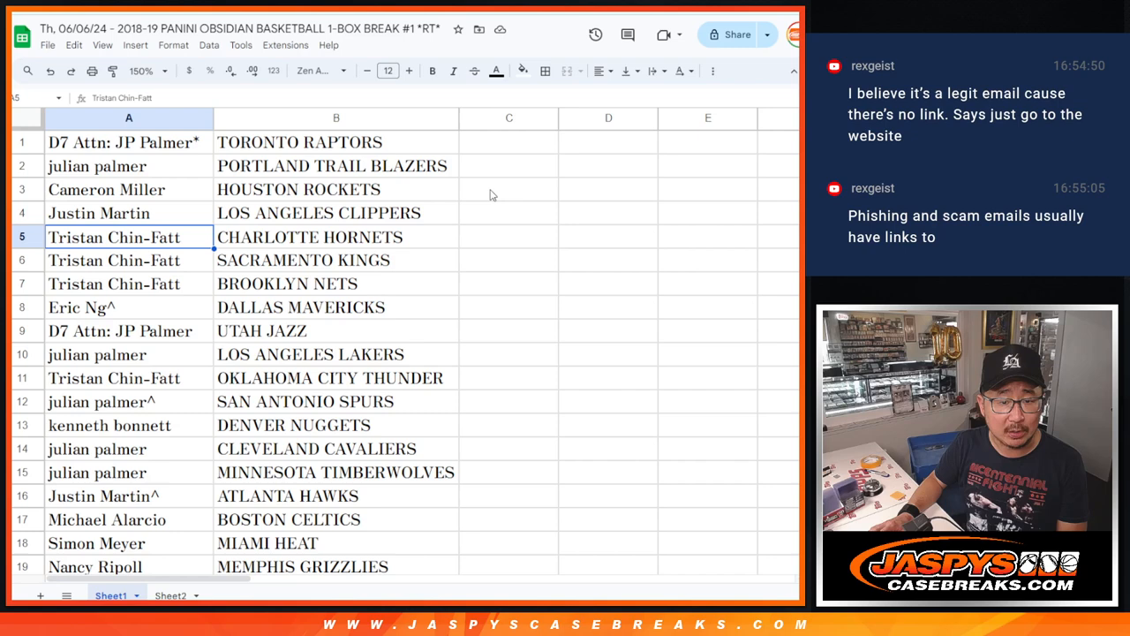
pyautogui.click(127, 330)
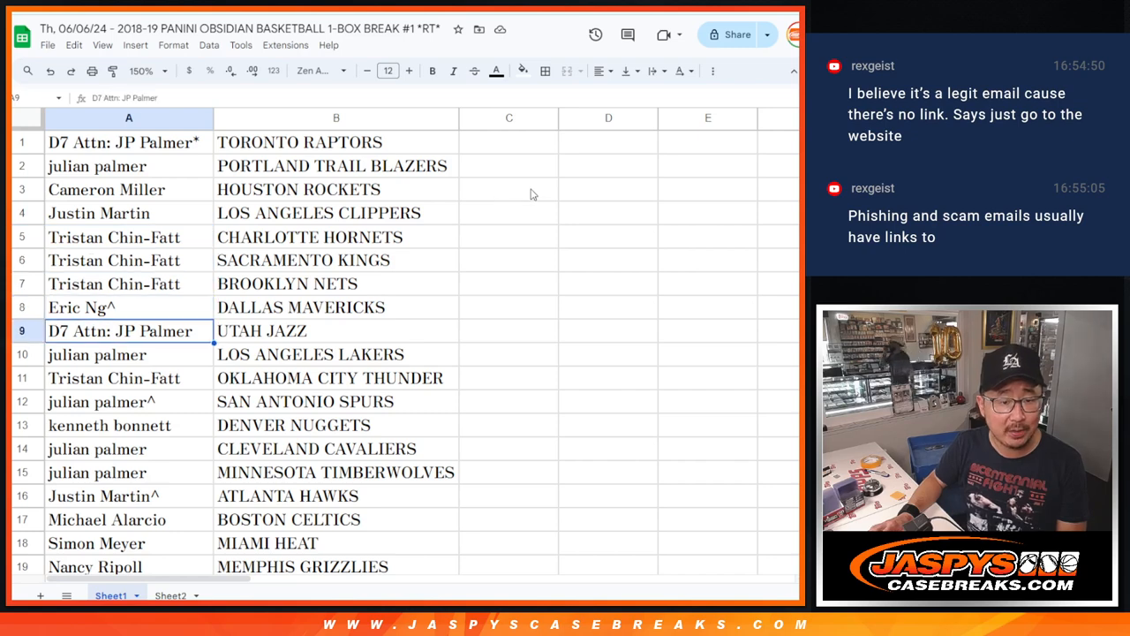
pyautogui.scroll(-3)
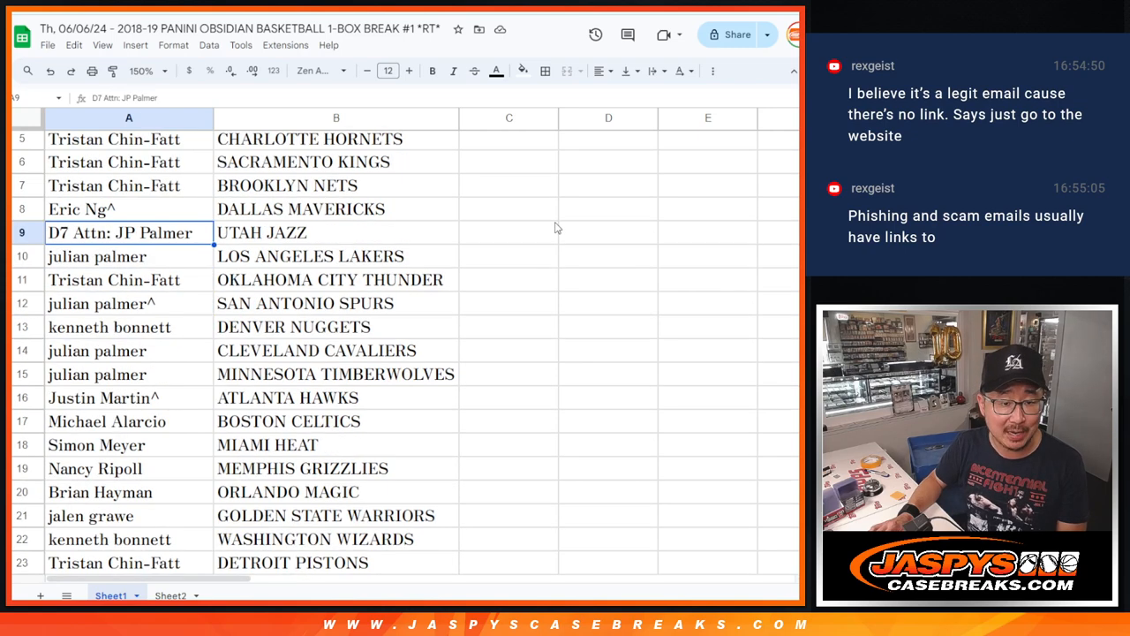
pyautogui.click(127, 256)
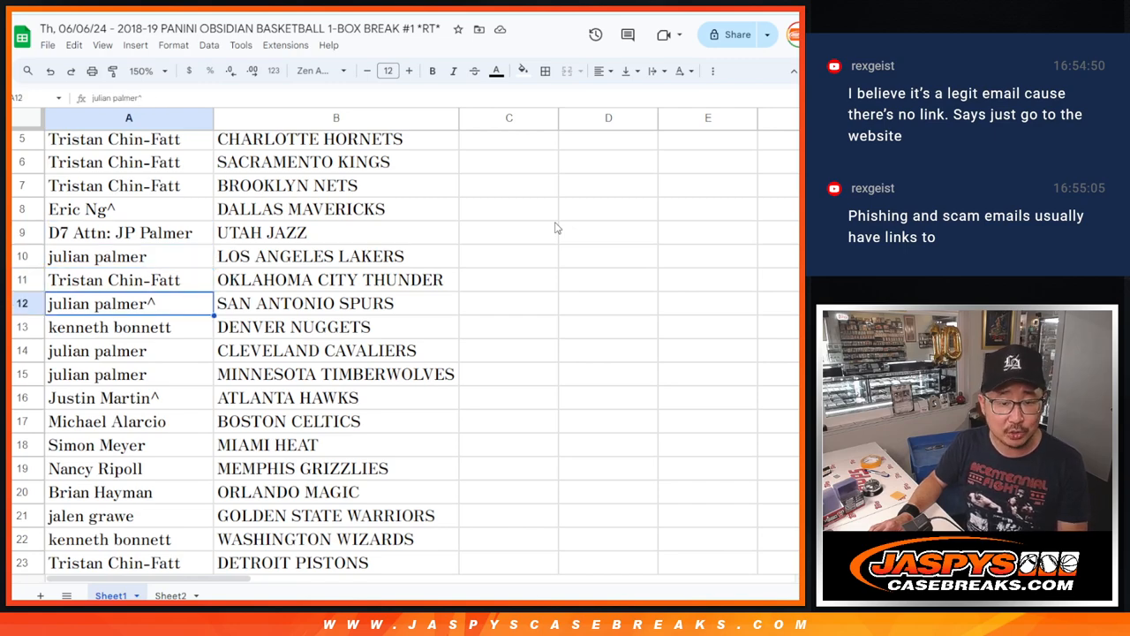
pyautogui.scroll(-3)
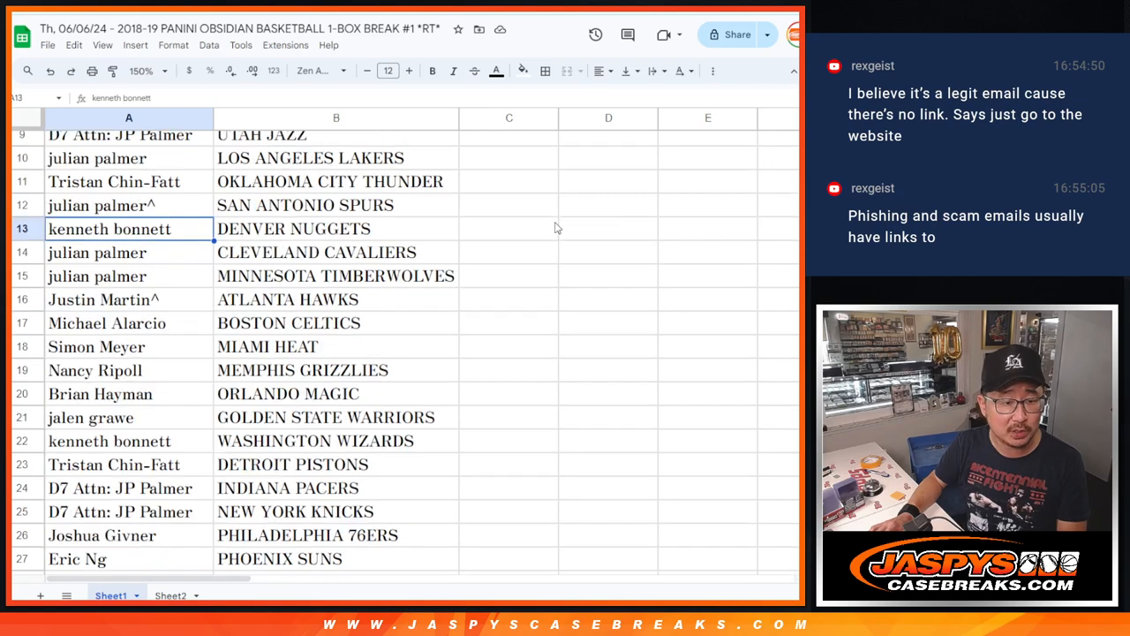
pyautogui.click(97, 275)
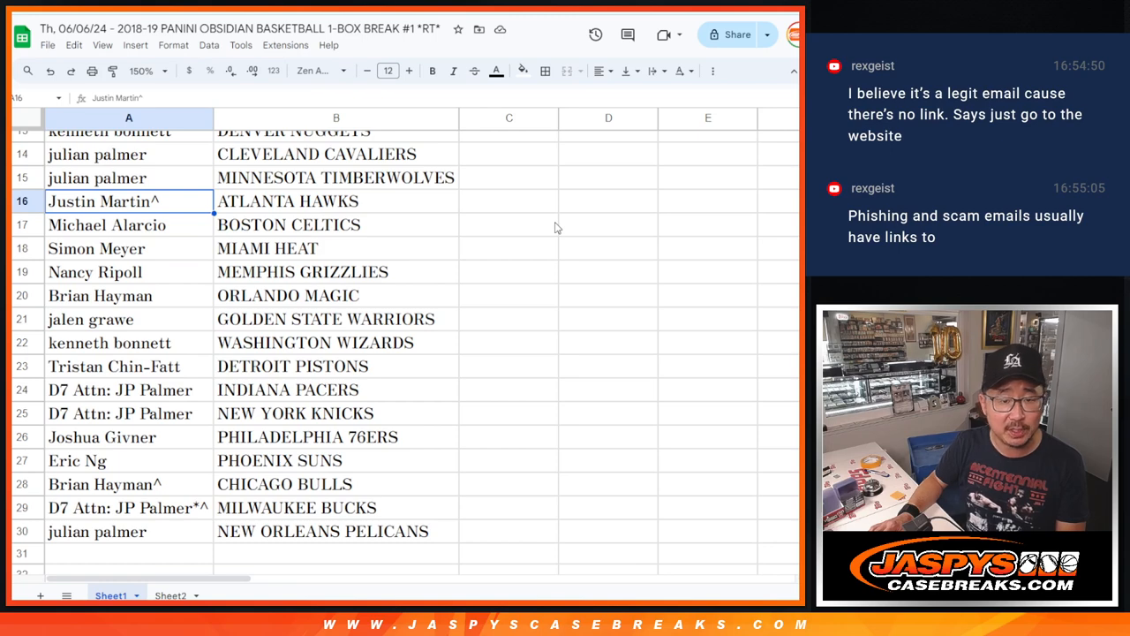
pyautogui.click(129, 247)
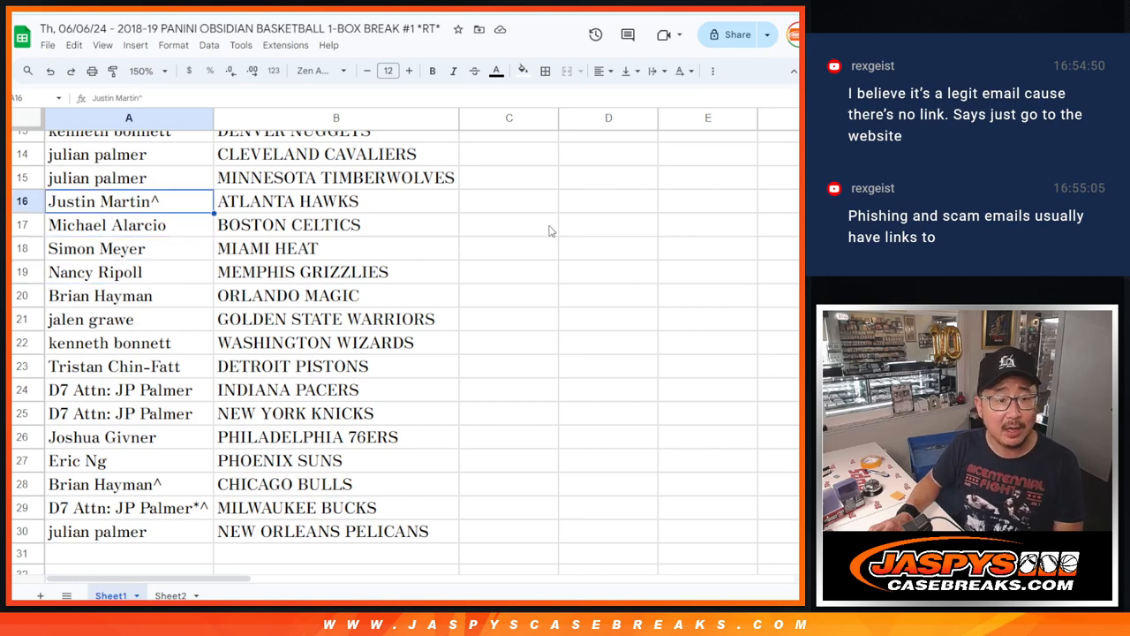
pyautogui.click(127, 224)
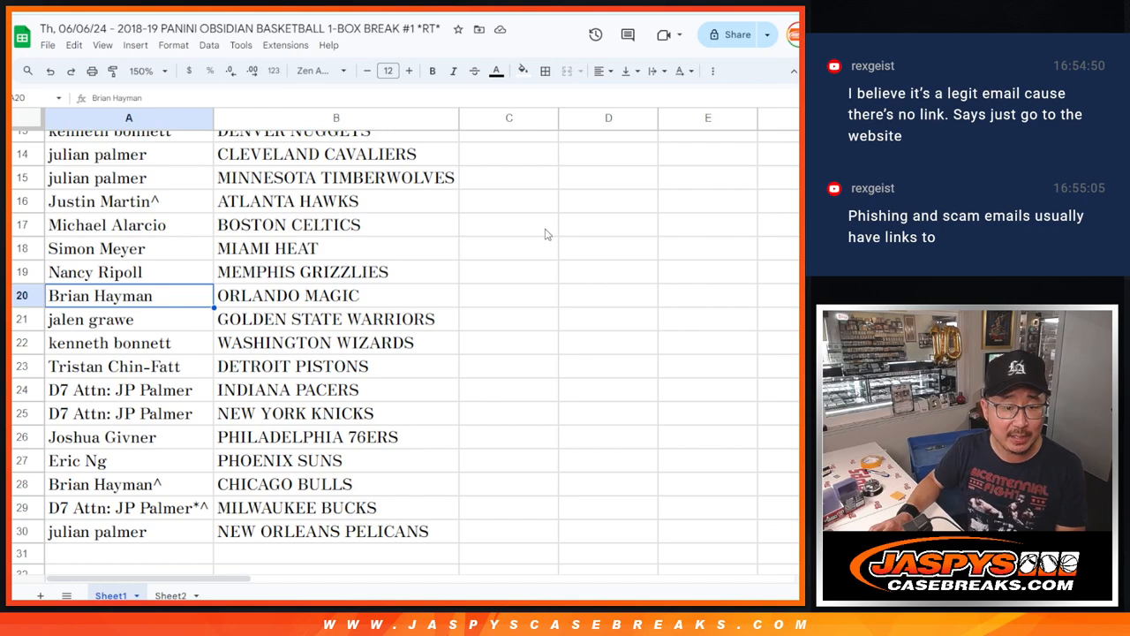
pyautogui.click(129, 343)
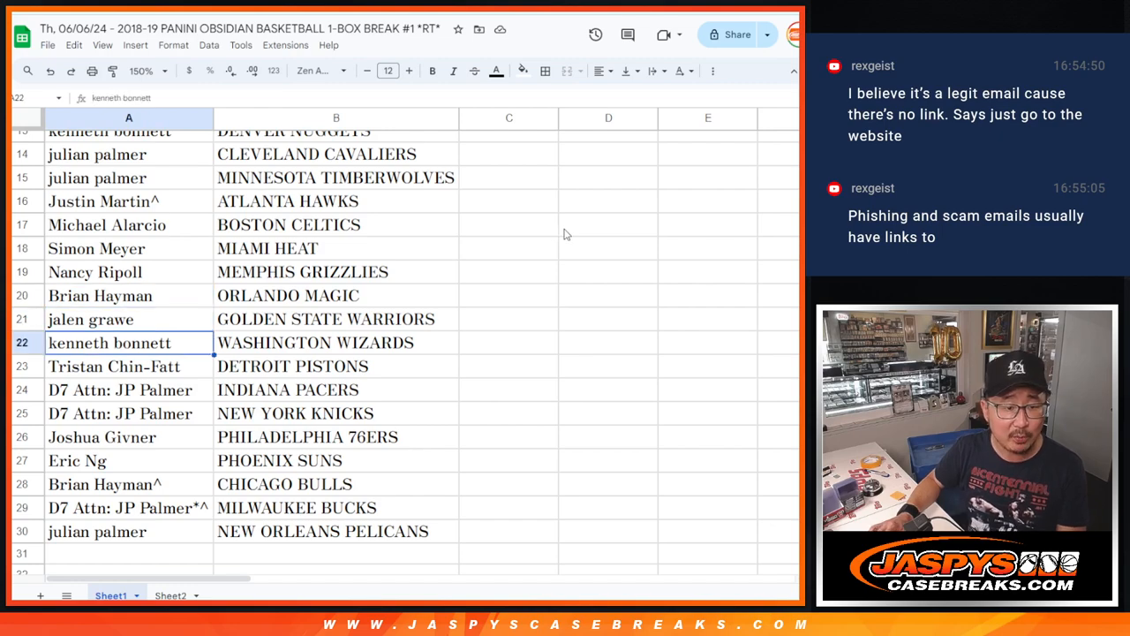
pyautogui.scroll(-3)
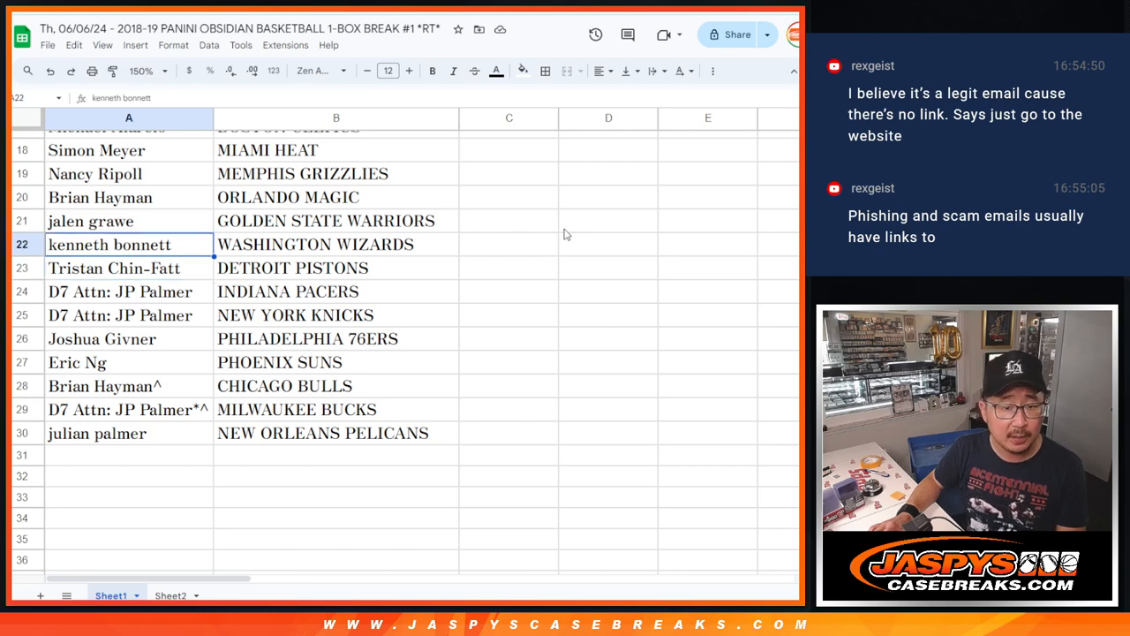
pyautogui.click(121, 292)
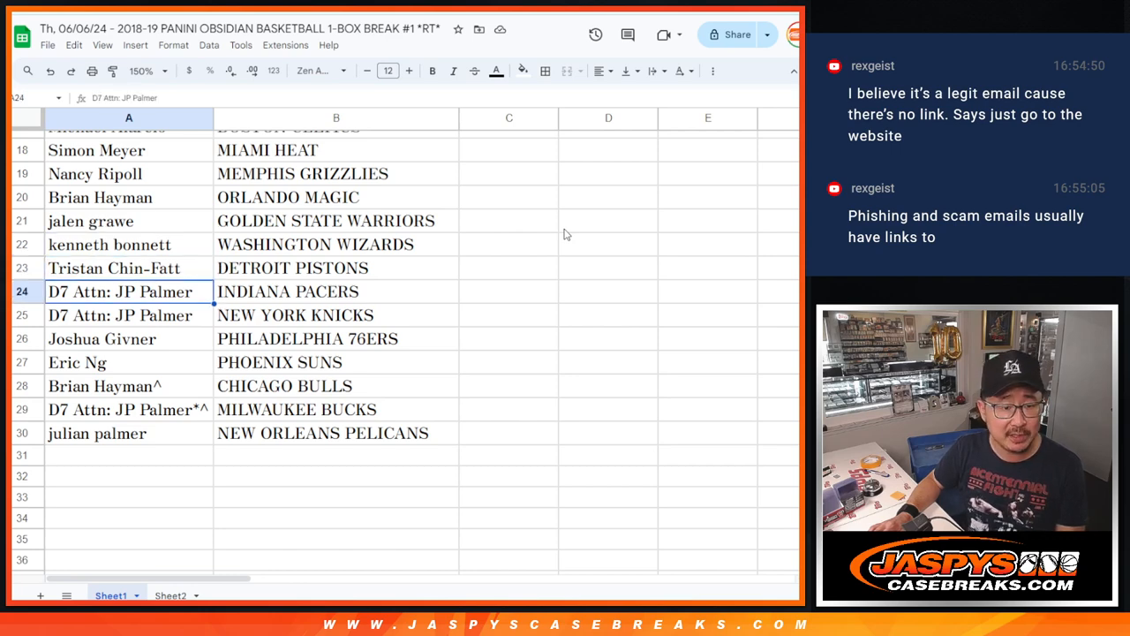
pyautogui.click(127, 339)
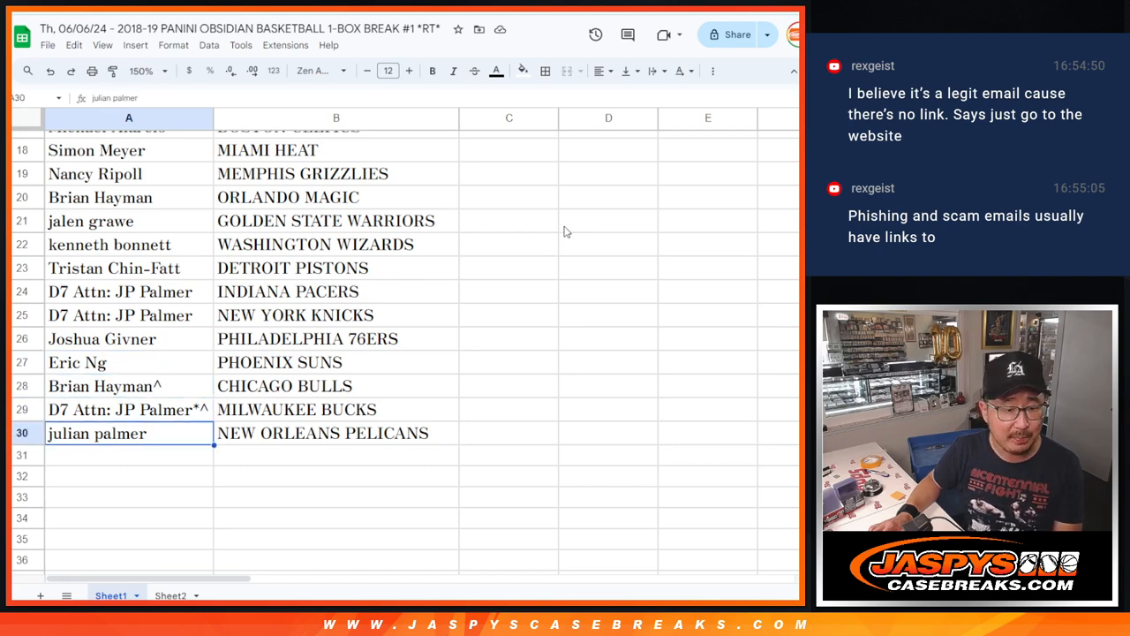
# - Sort the whole sheet A to Z by the team column B
pyautogui.scroll(3)
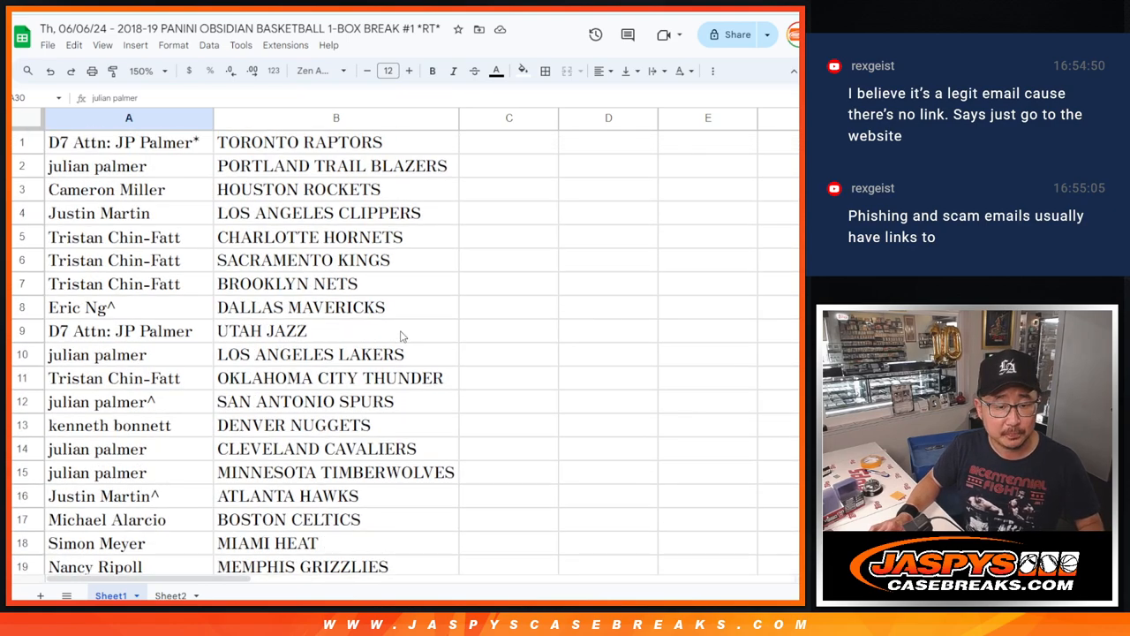
pyautogui.click(144, 71)
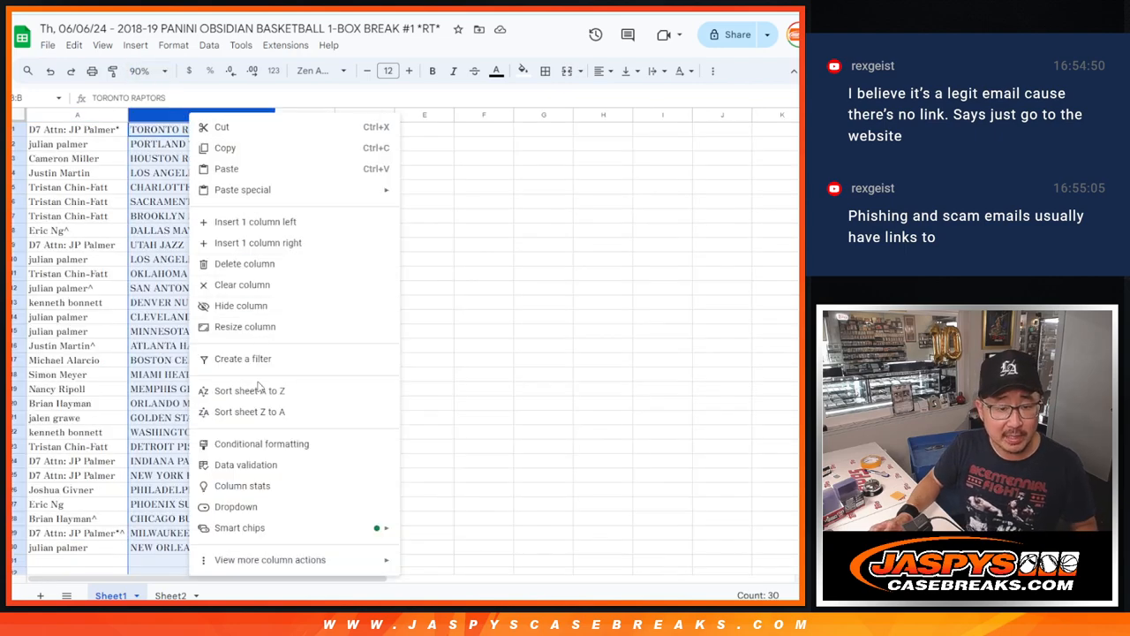
pyautogui.click(249, 390)
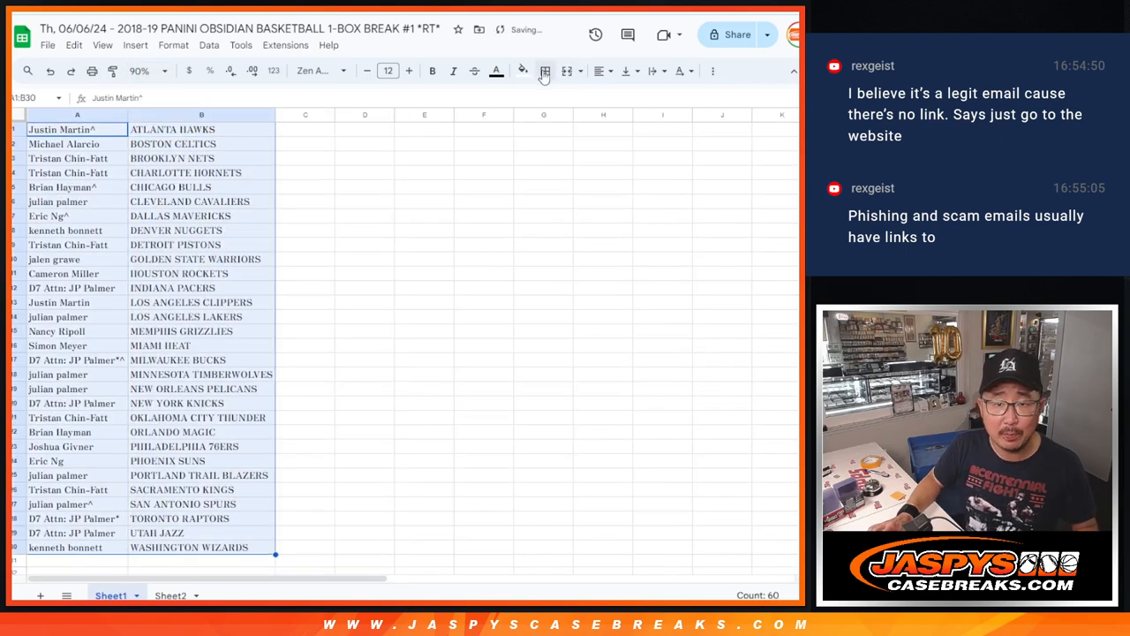